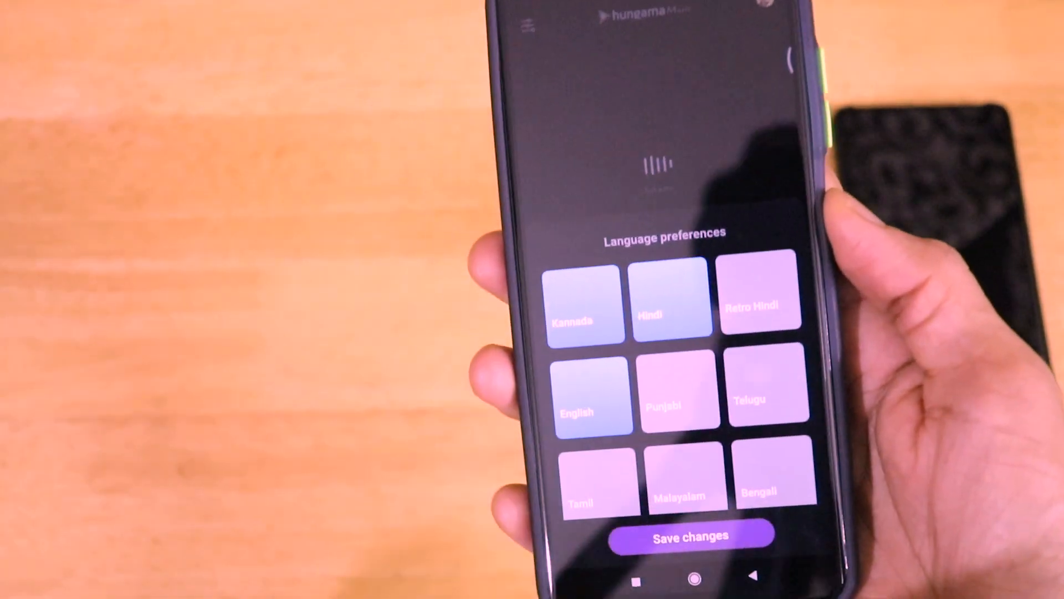
Switch off Show notifications for Mi Music in its app notification settings.
left_click(689, 535)
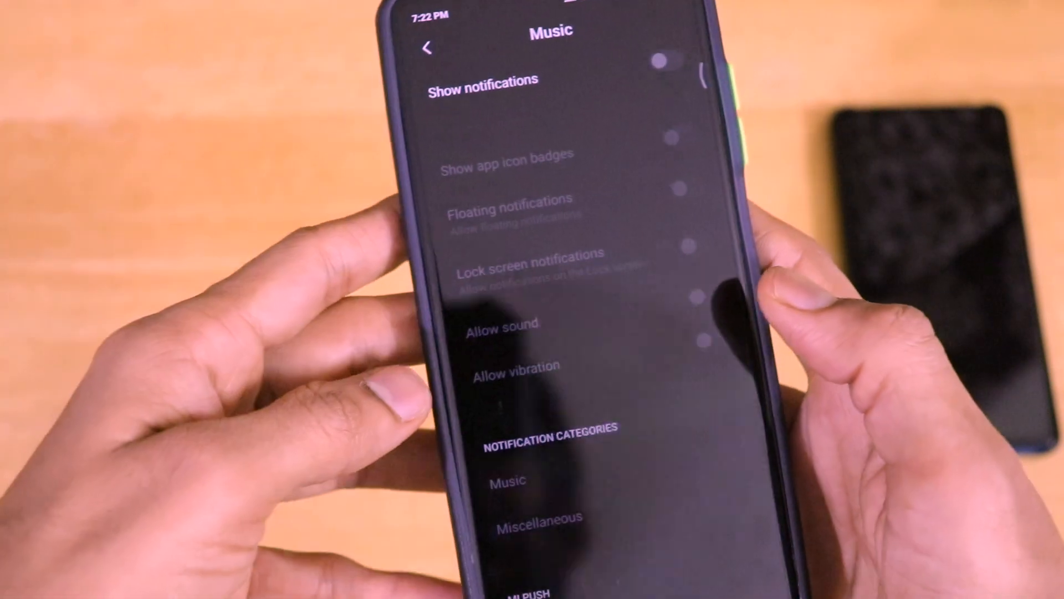
Leave Mi Music's notification settings and go back to the home screen.
left_click(429, 49)
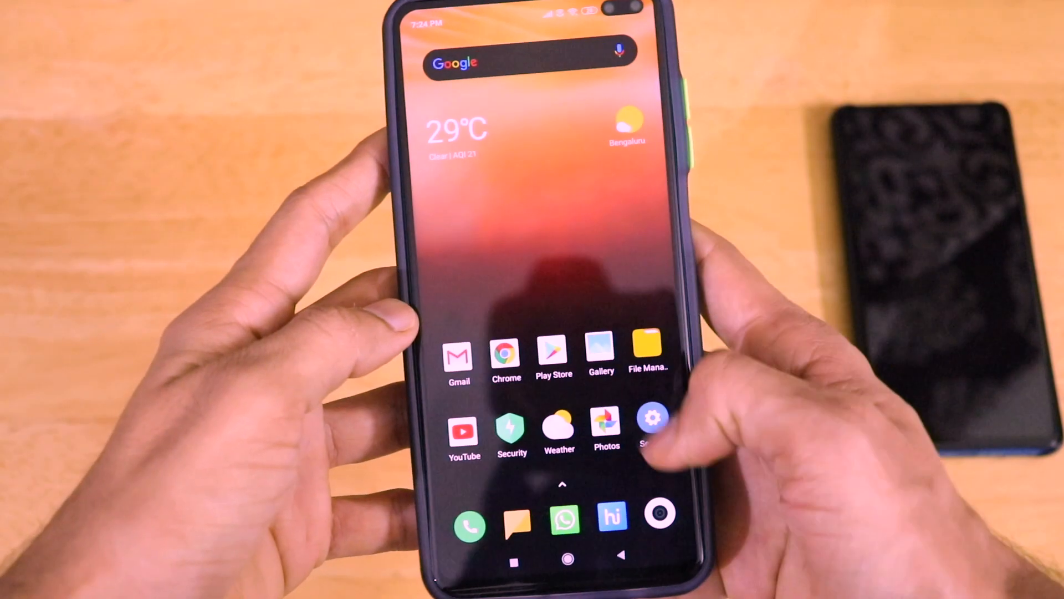
Turn on the Developer options toggle and scroll down toward USB debugging.
left_click(653, 424)
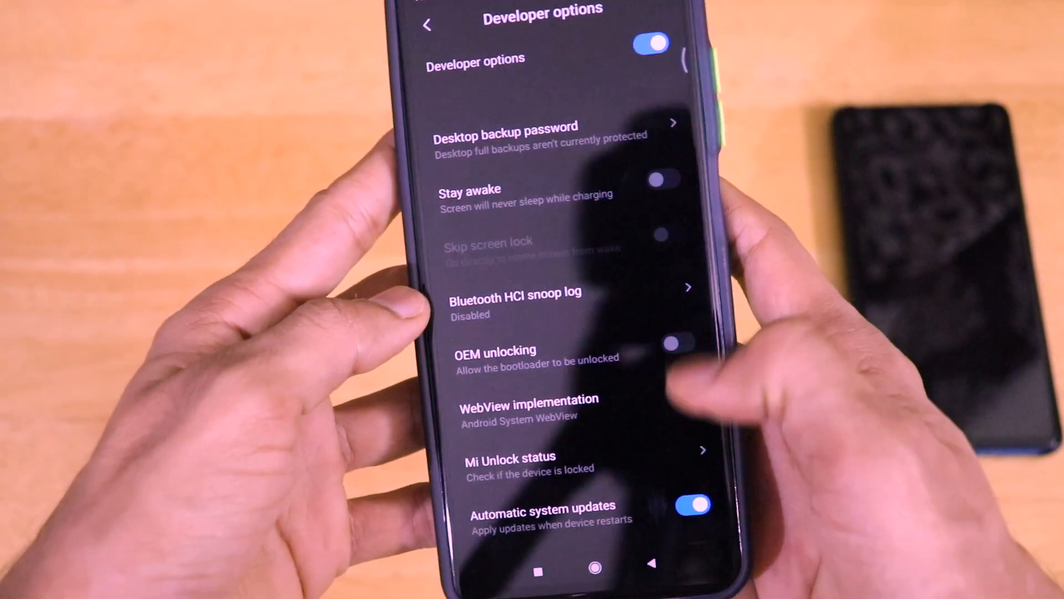
scroll("down", 3)
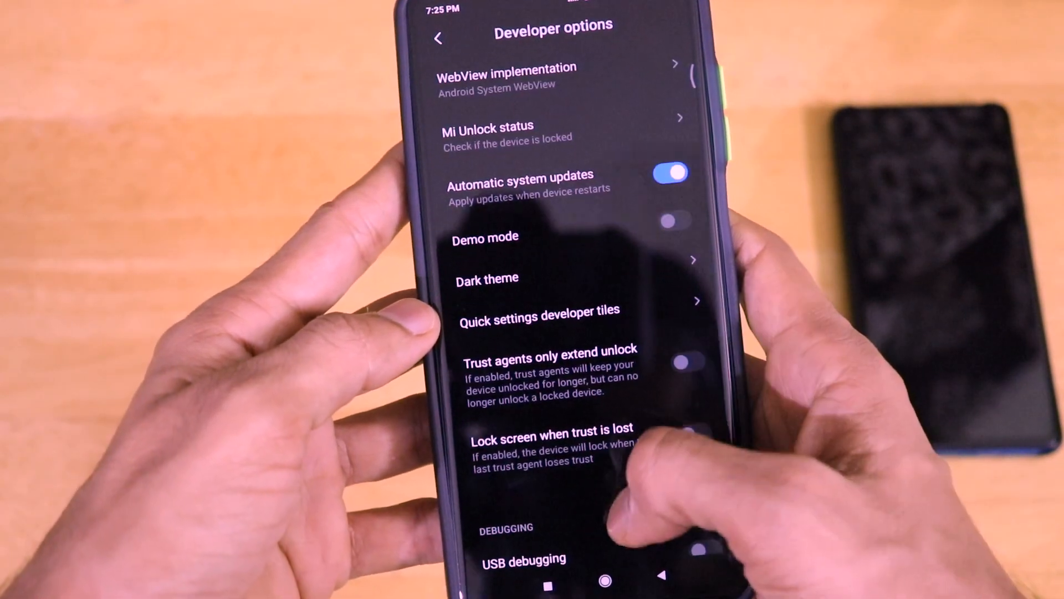